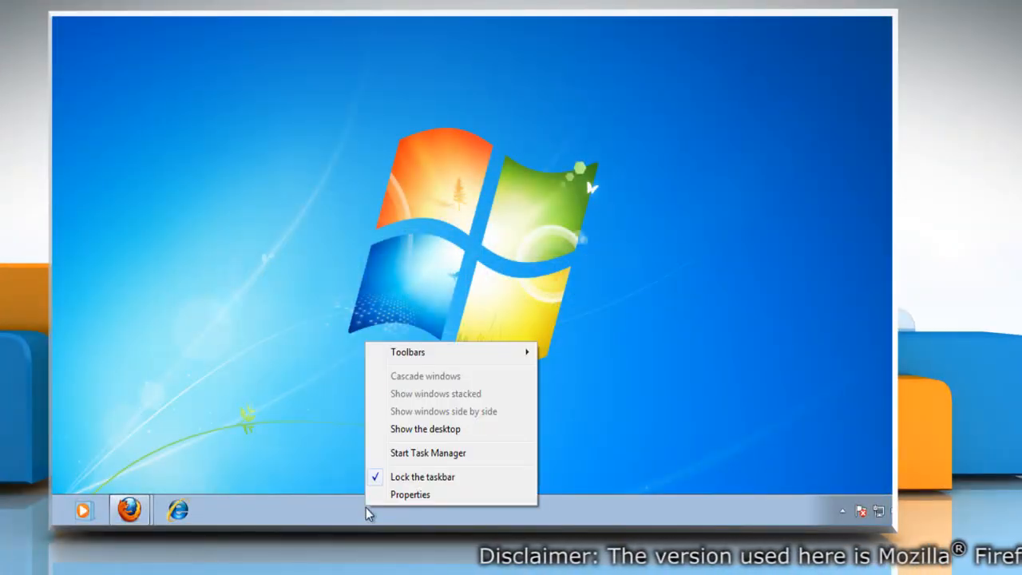
mouse_move(428, 453)
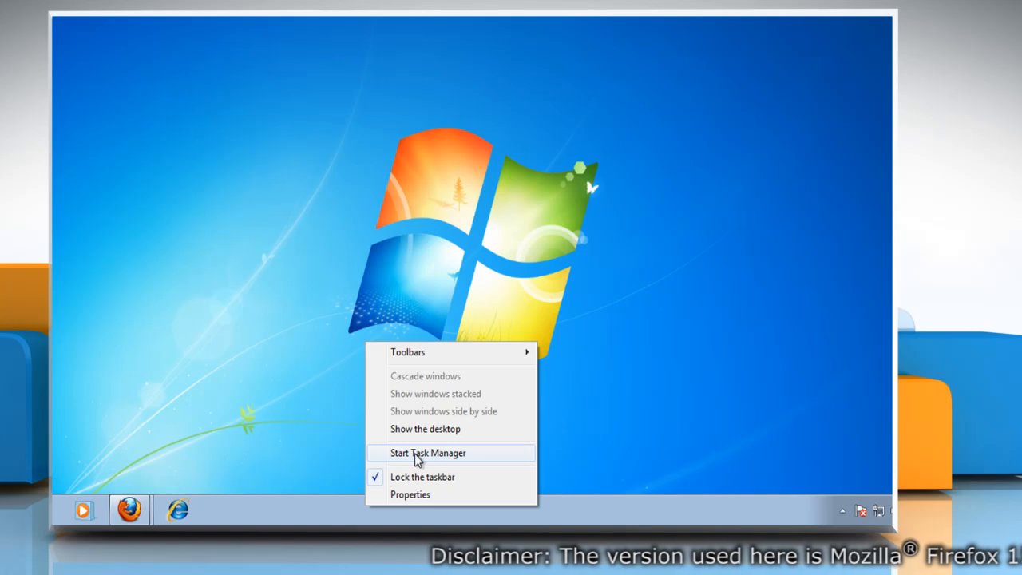
Step: End the firefox.exe process in Task Manager, leaving 40 processes running
click(427, 453)
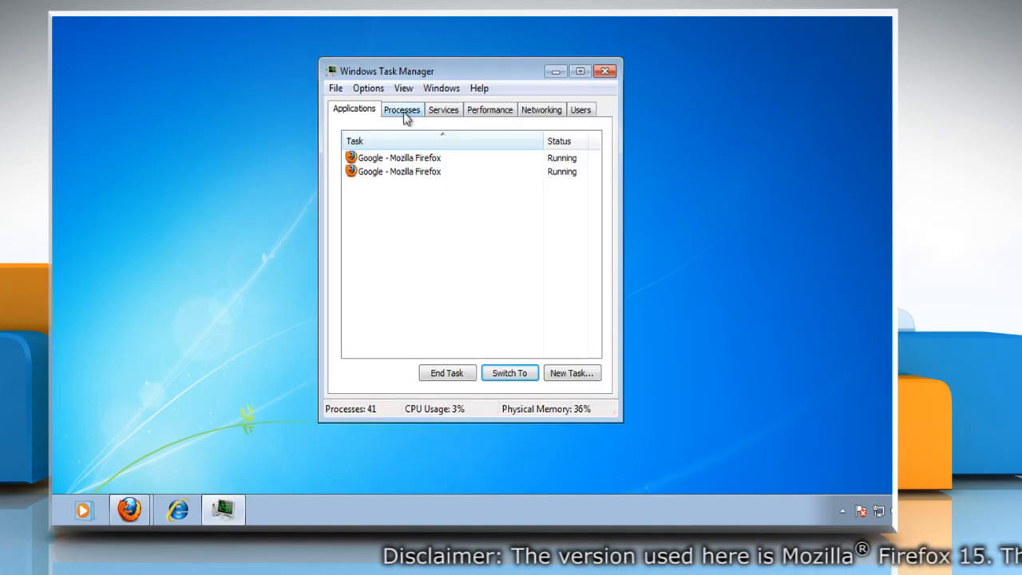
click(401, 109)
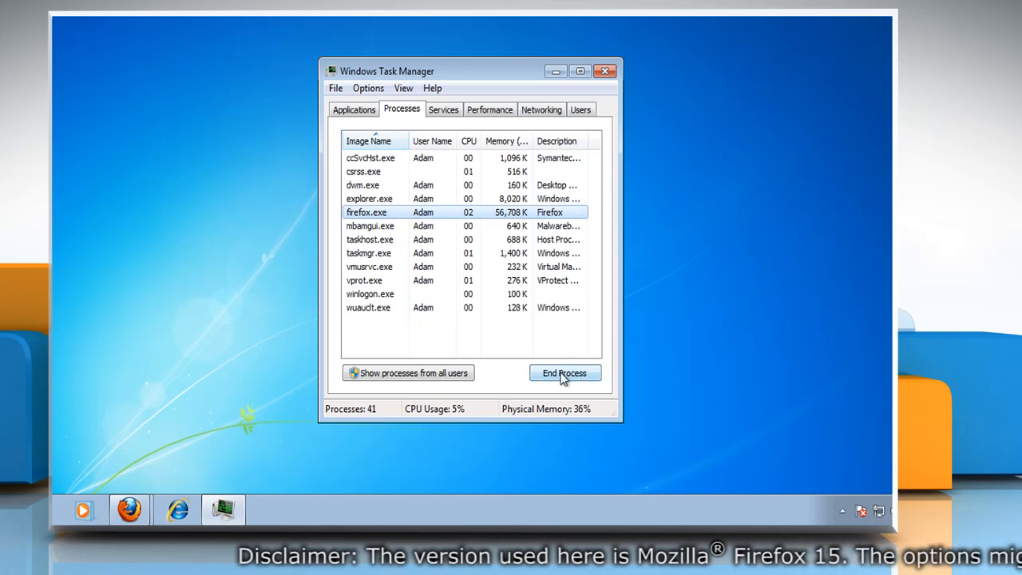
click(564, 373)
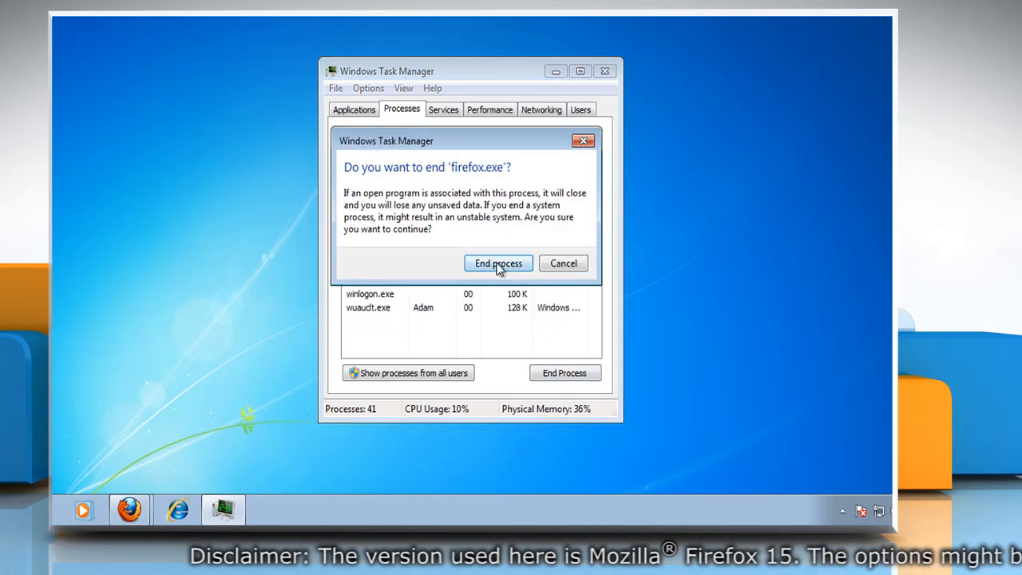
click(498, 263)
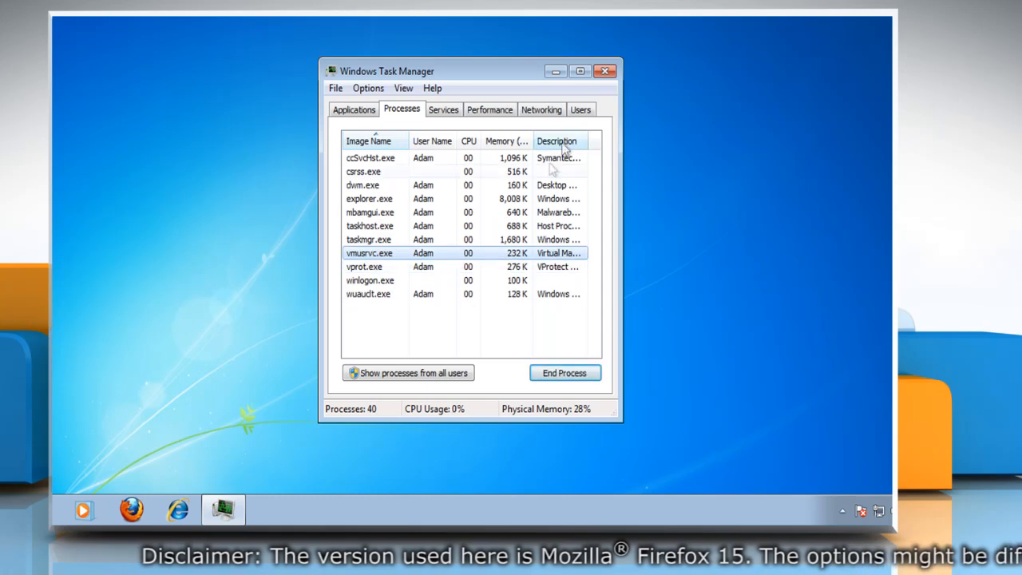
Step: Close Task Manager, sign back in at the Welcome screen, and open the Start menu
click(605, 71)
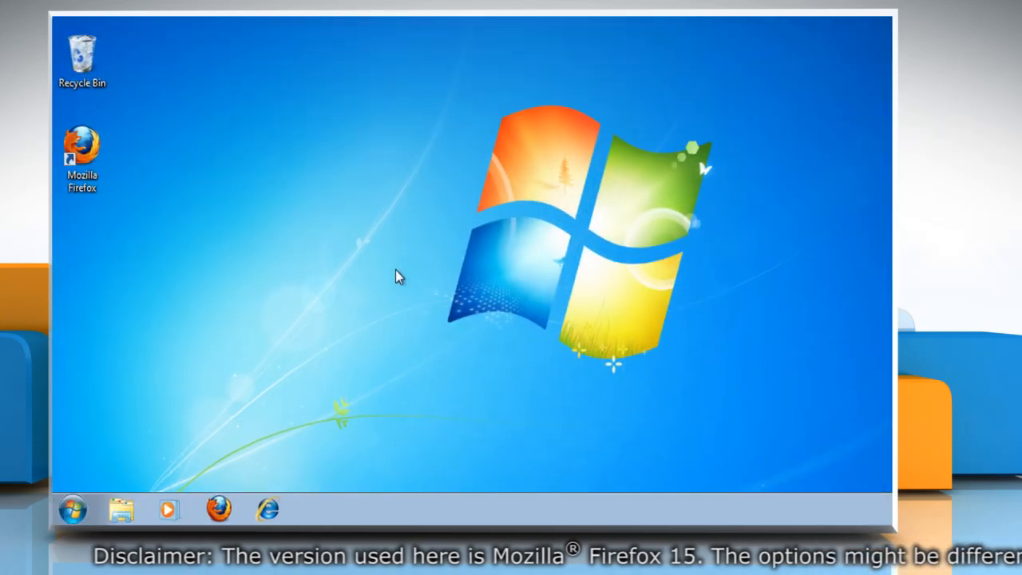
click(325, 465)
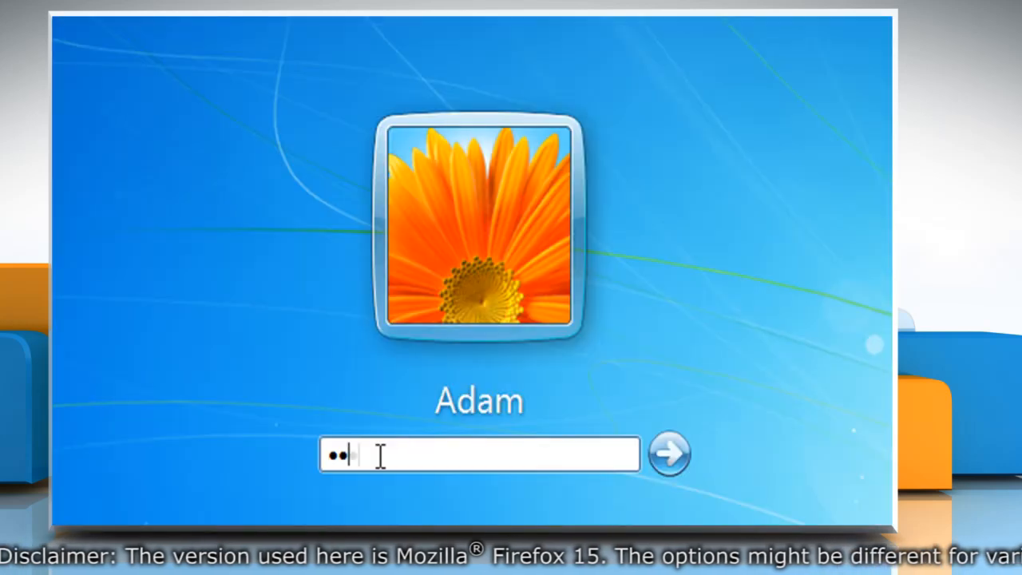
click(668, 453)
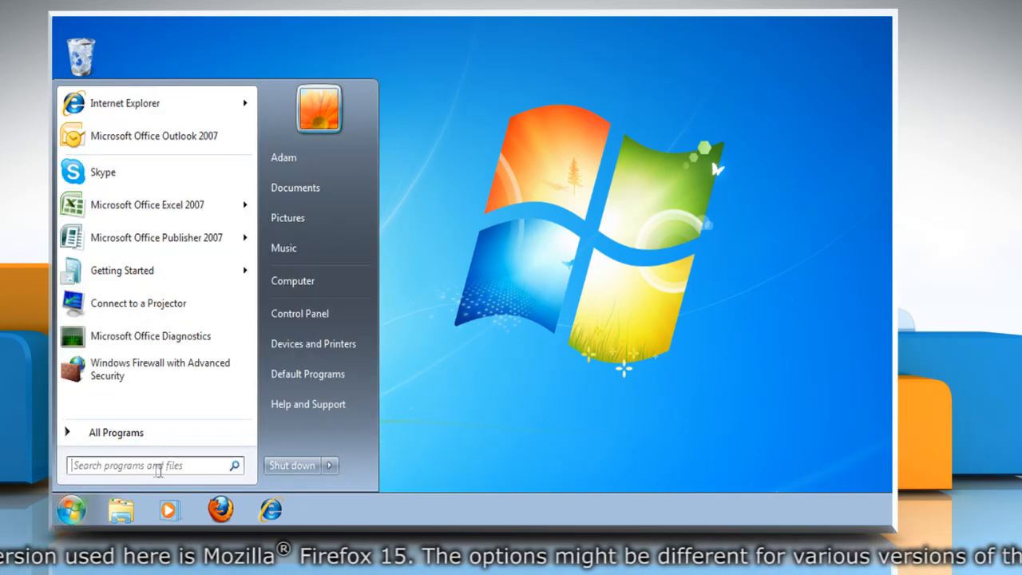
Step: Search the Start menu for %appdata%\mozilla\Firefox\Profiles and open the Profiles folder
click(151, 465)
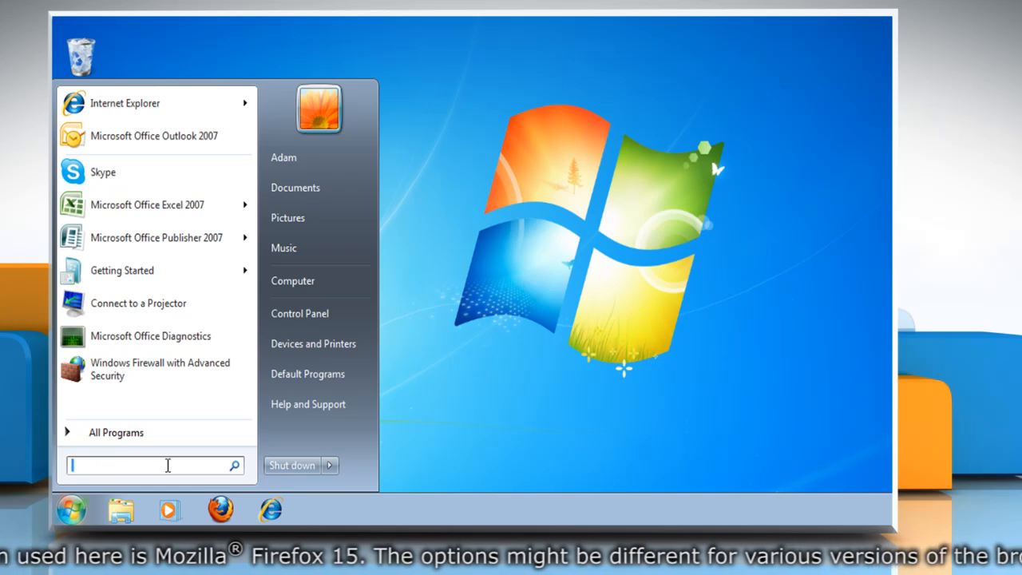
text(%appdata)
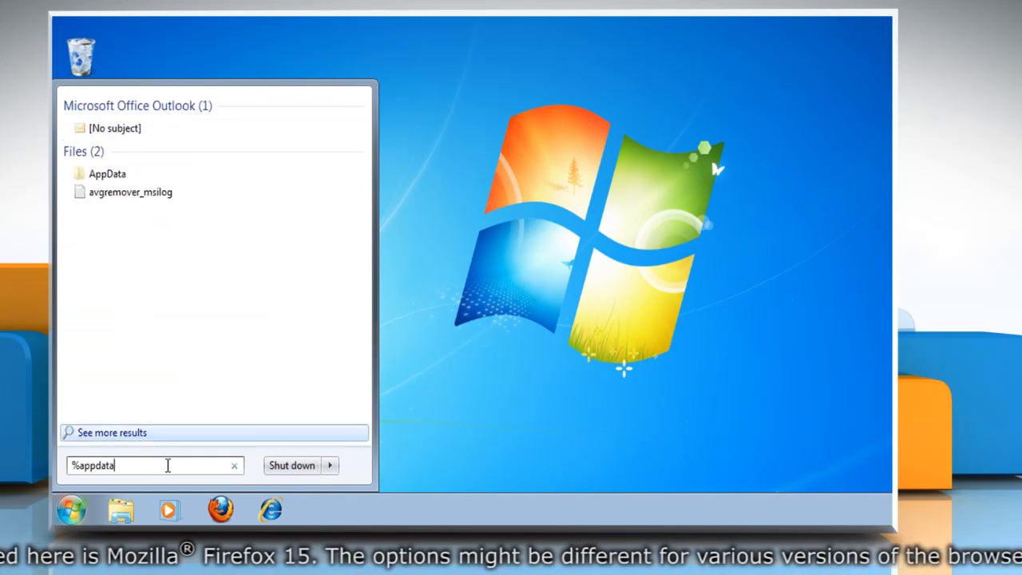
text(%\mozilla)
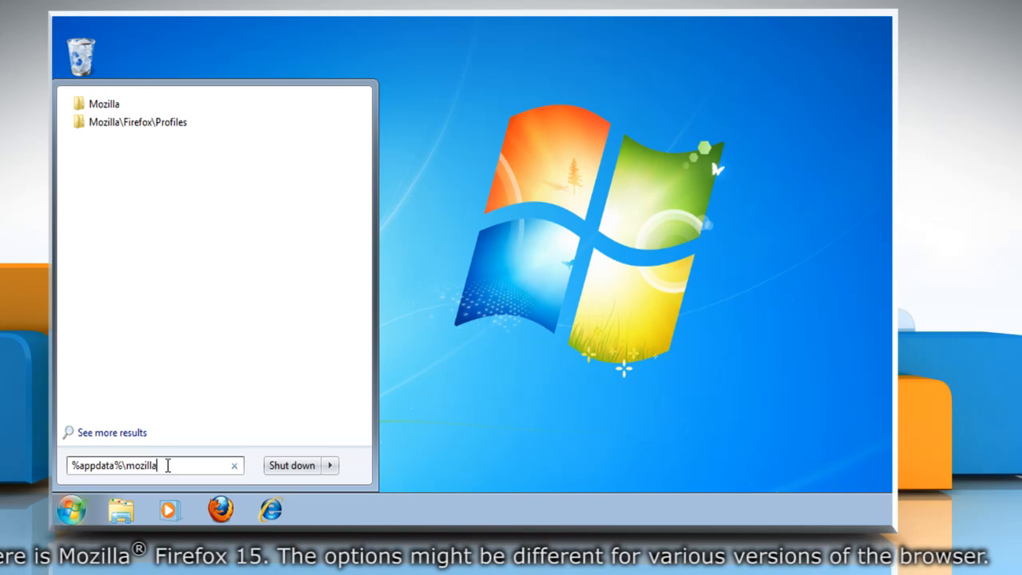
text(\Firefox\Profiles)
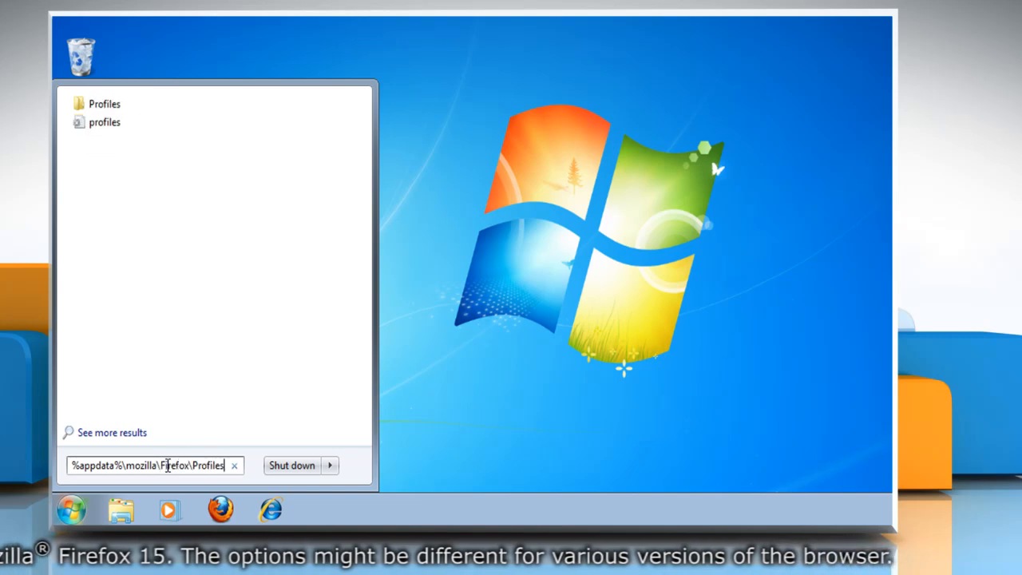
click(104, 103)
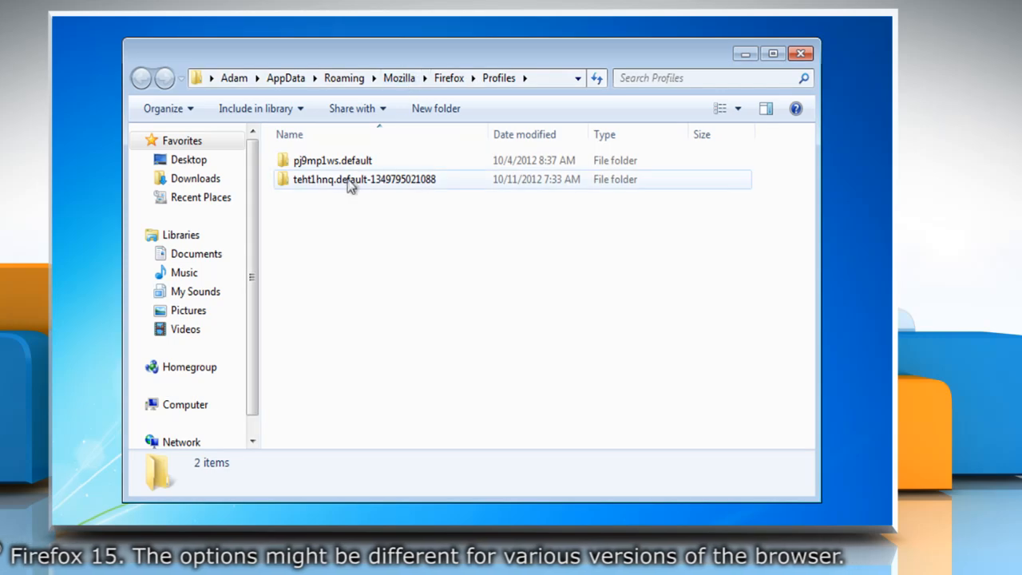
double_click(364, 179)
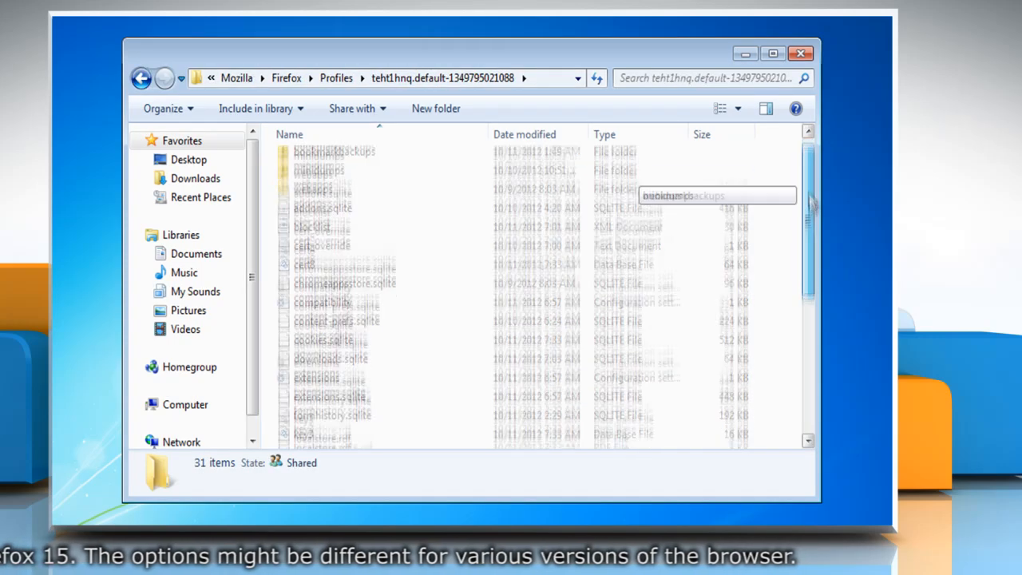
scroll(down, 3)
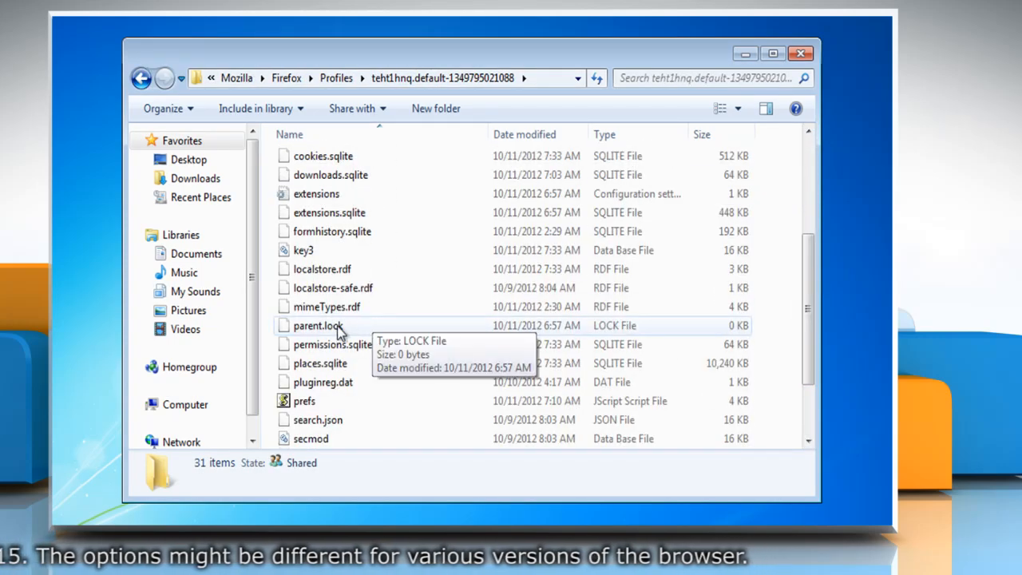
key(Delete)
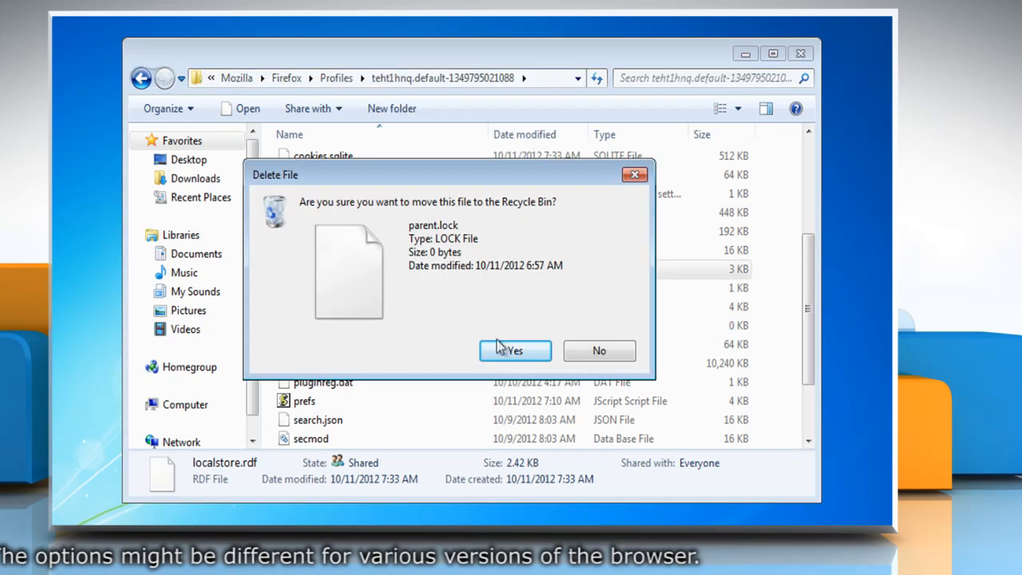
click(514, 351)
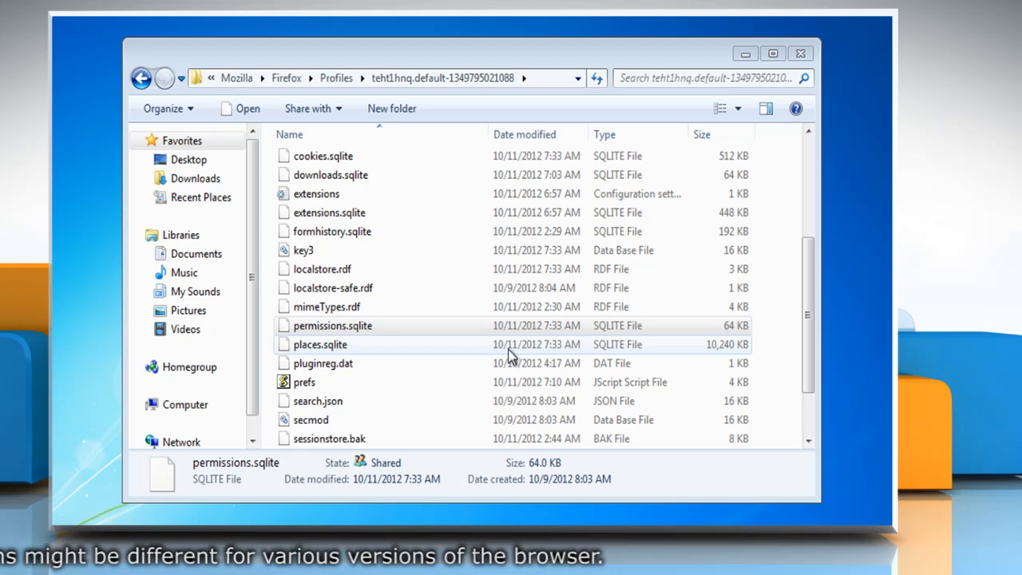
mouse_move(573, 287)
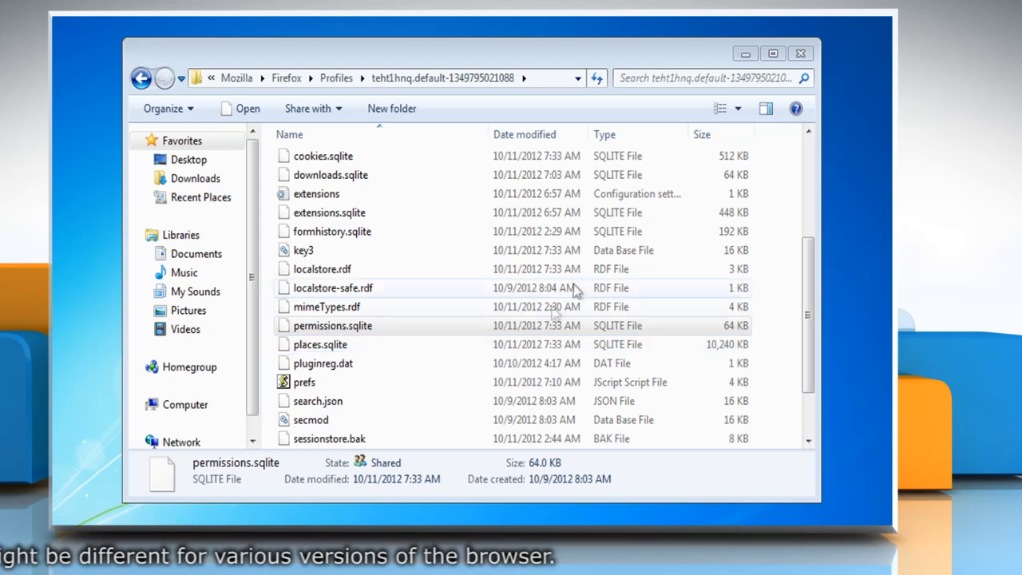
mouse_move(801, 54)
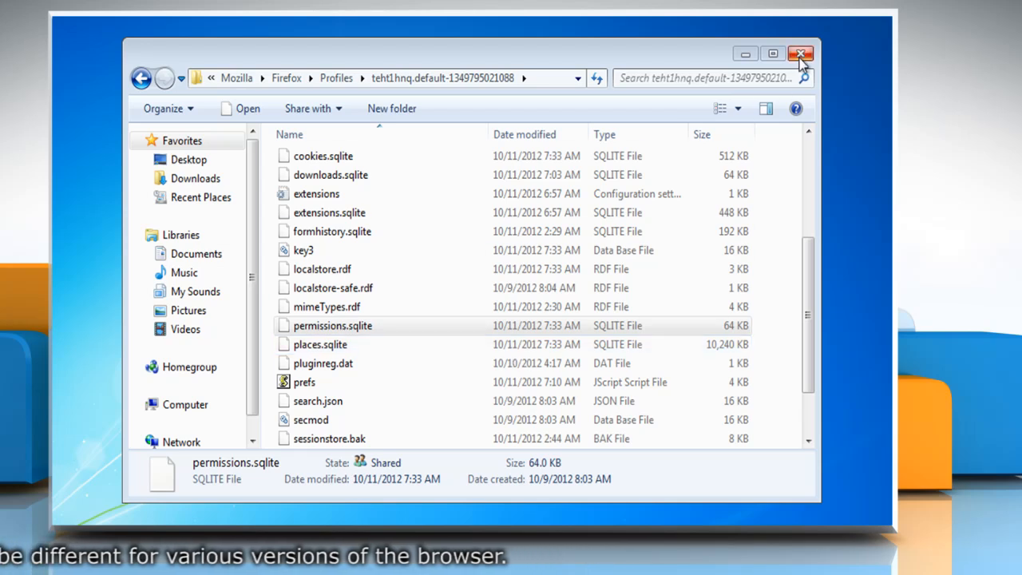